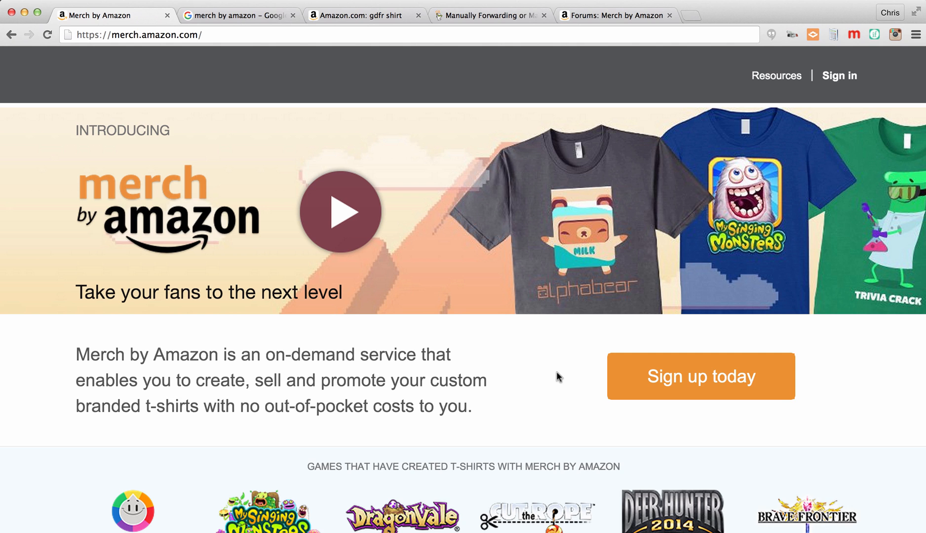
mouse_move(756, 336)
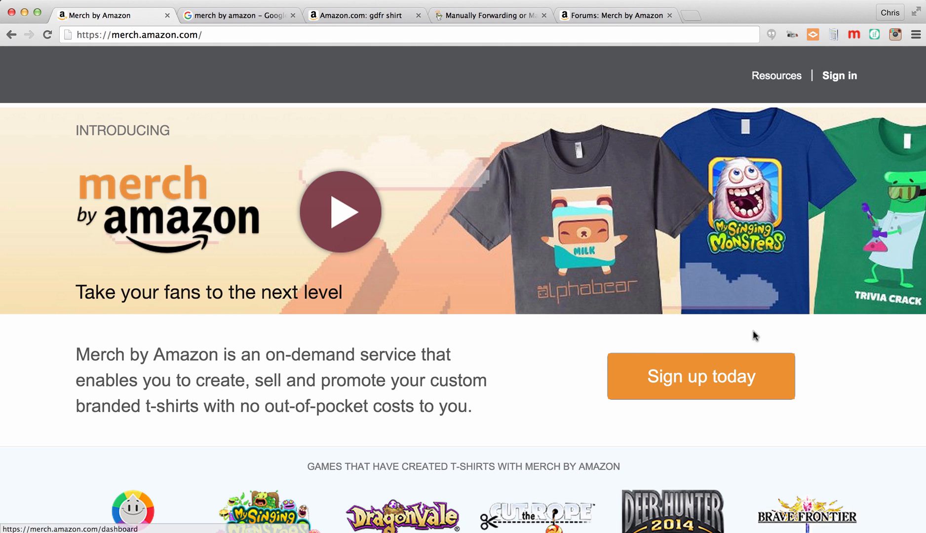
Start signing in from the landing page to reach the Amazon sign-in form
click(838, 76)
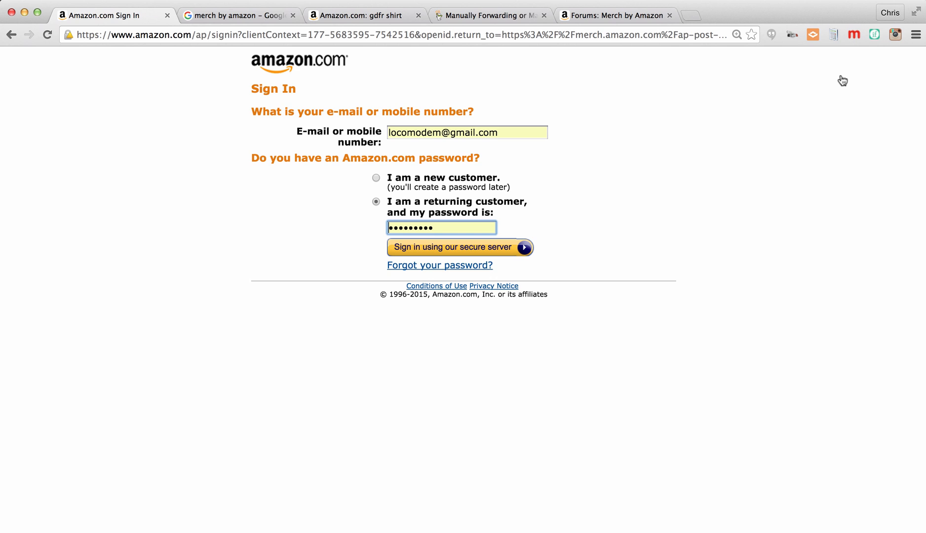
mouse_move(459, 246)
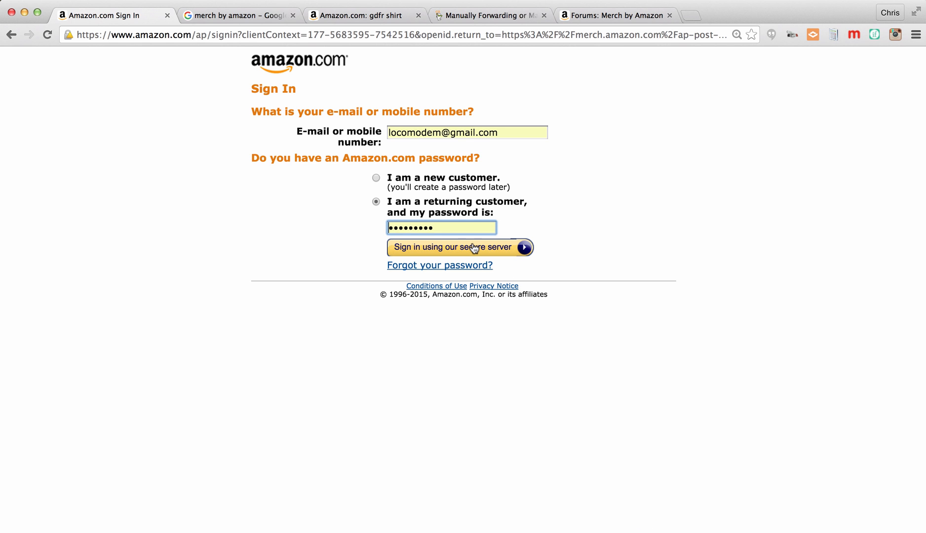
Submit the sign-in and land on the seller dashboard with Recent Activity figures
click(459, 247)
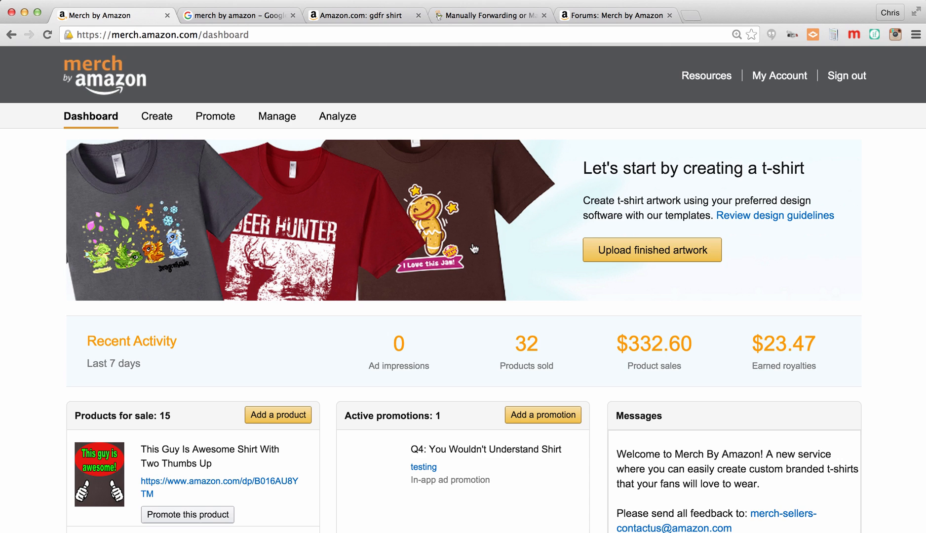
mouse_move(389, 351)
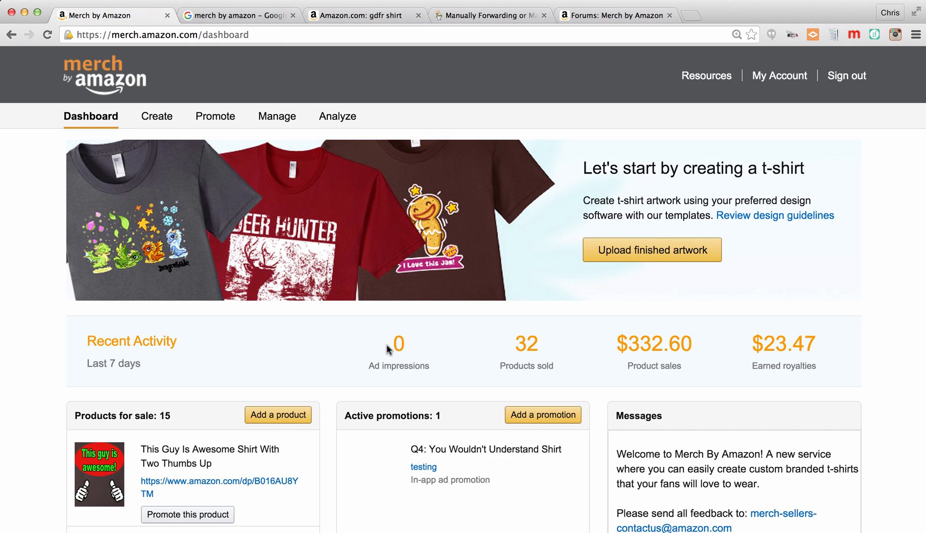
mouse_move(636, 366)
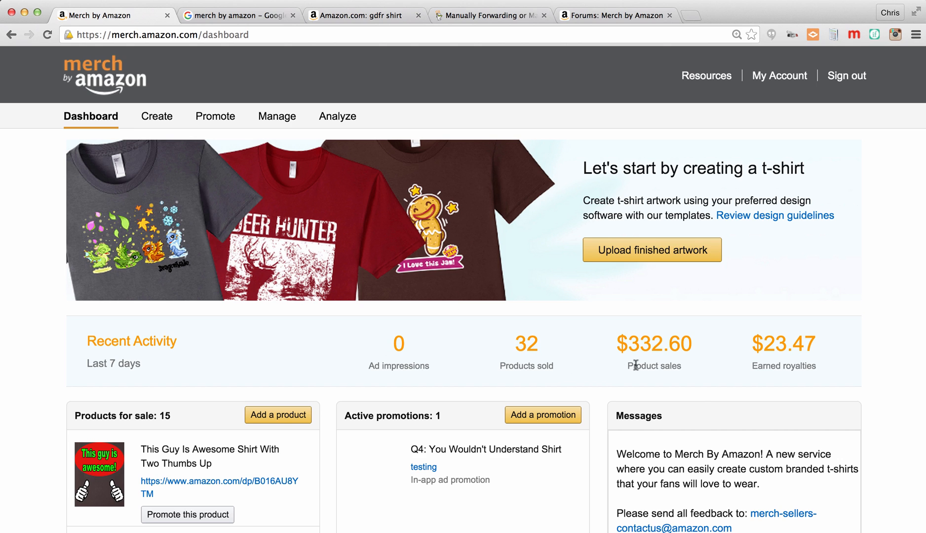
mouse_move(775, 364)
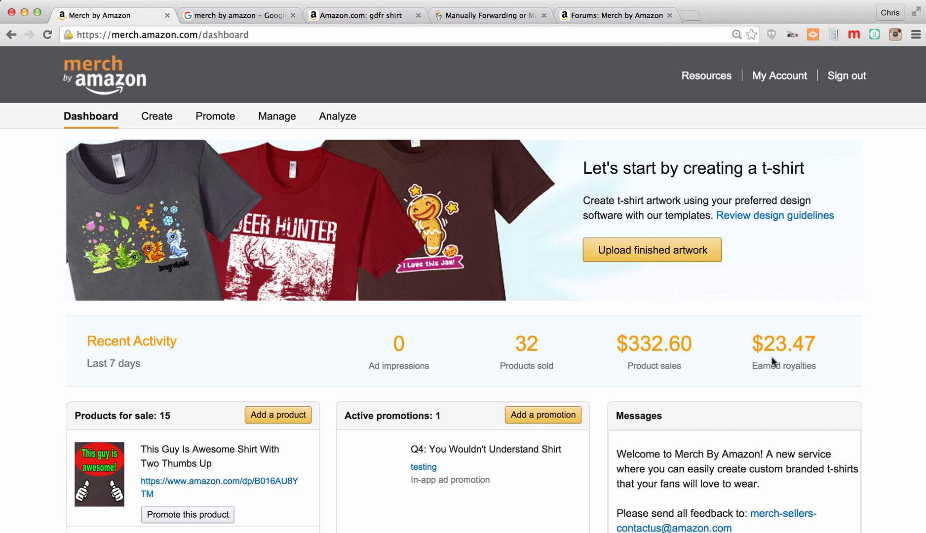
mouse_move(273, 390)
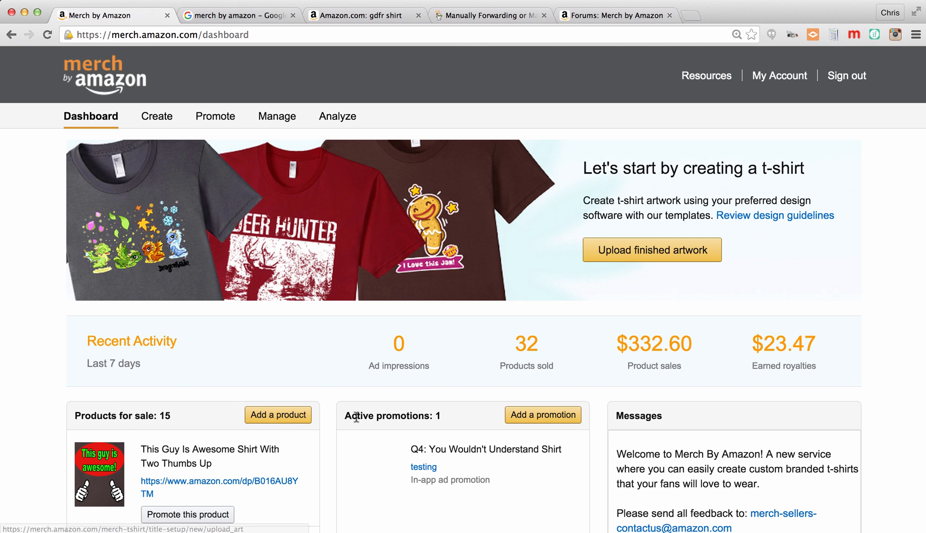
mouse_move(387, 421)
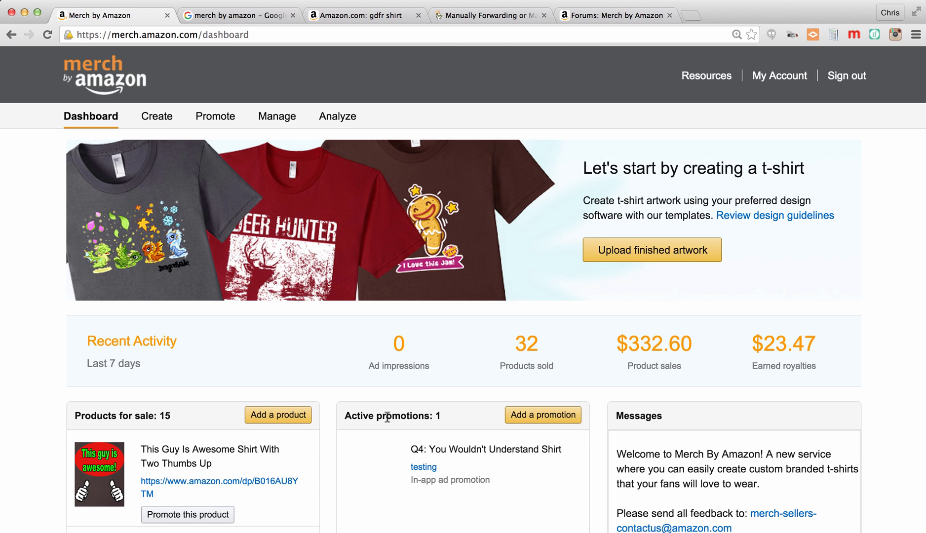
mouse_move(156, 135)
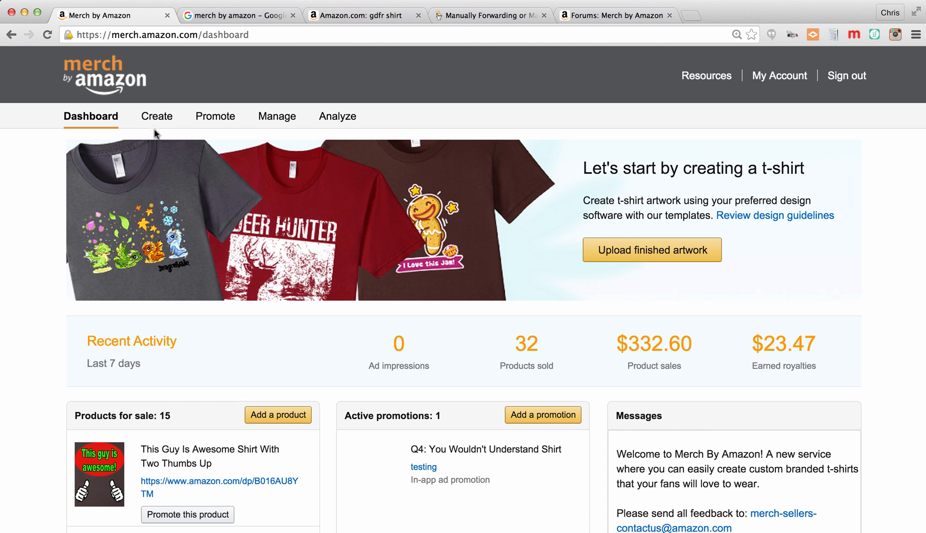
mouse_move(338, 116)
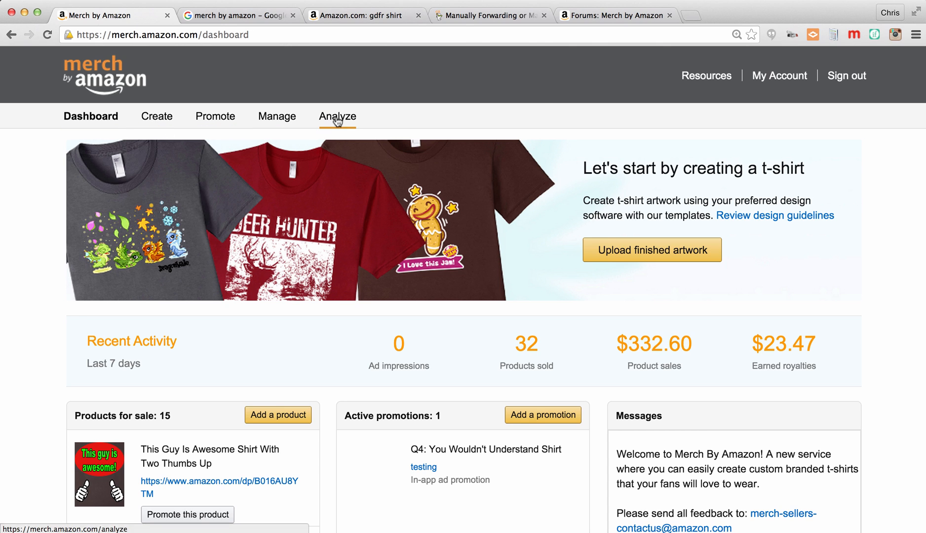
mouse_move(707, 88)
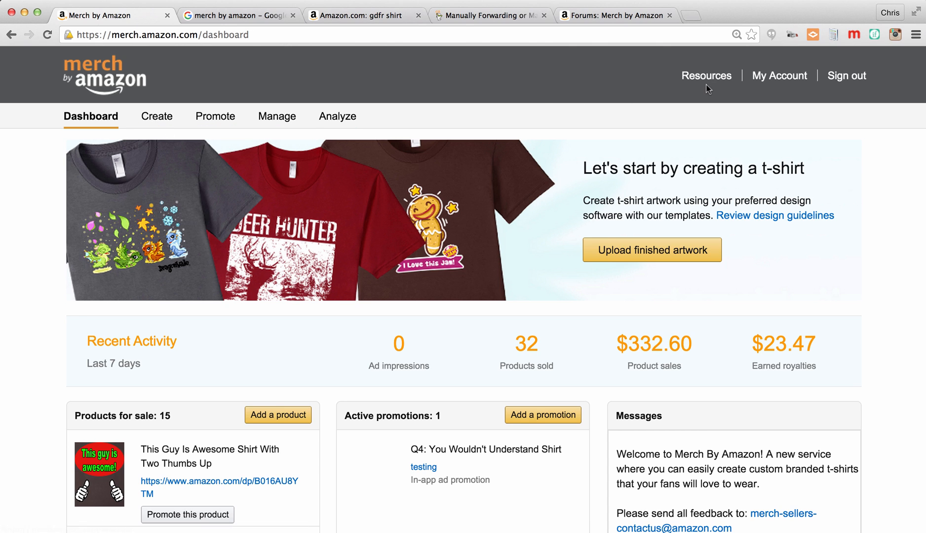
mouse_move(72, 124)
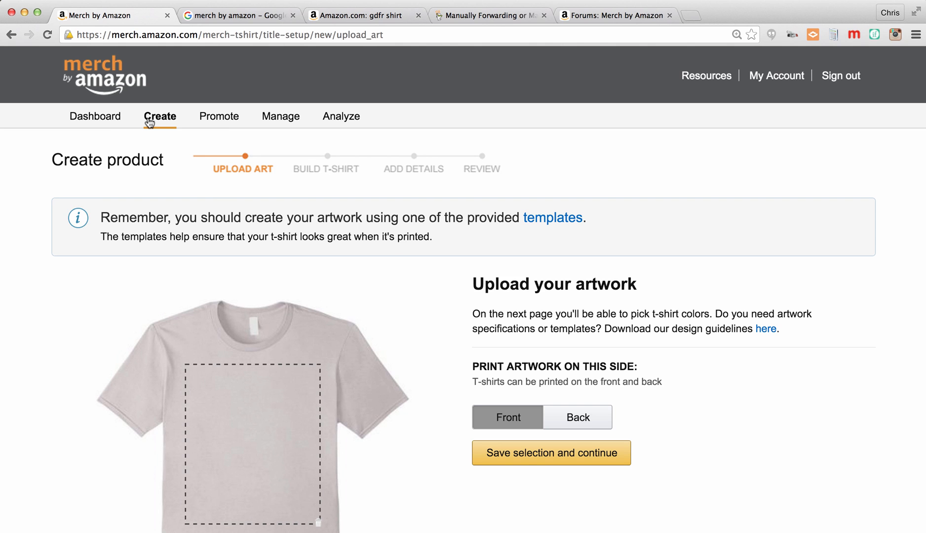
mouse_move(331, 164)
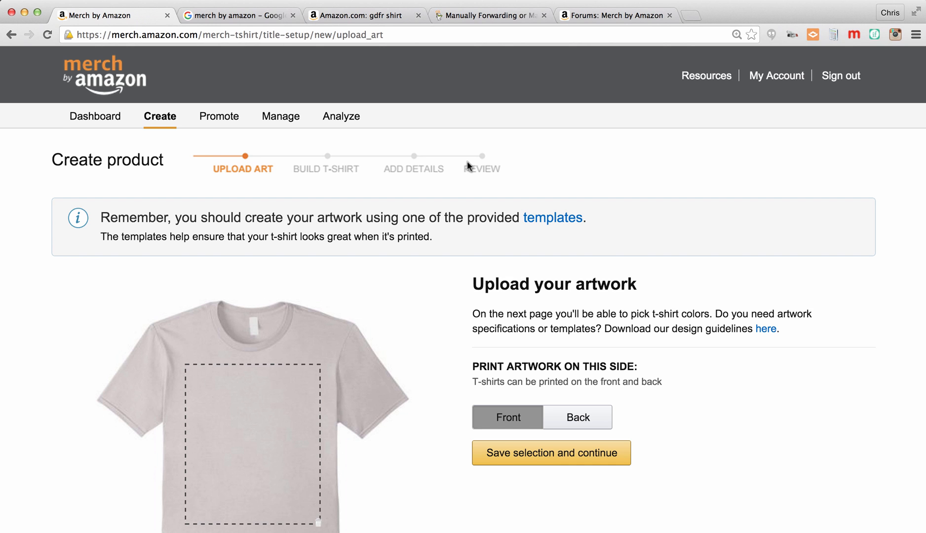
mouse_move(479, 314)
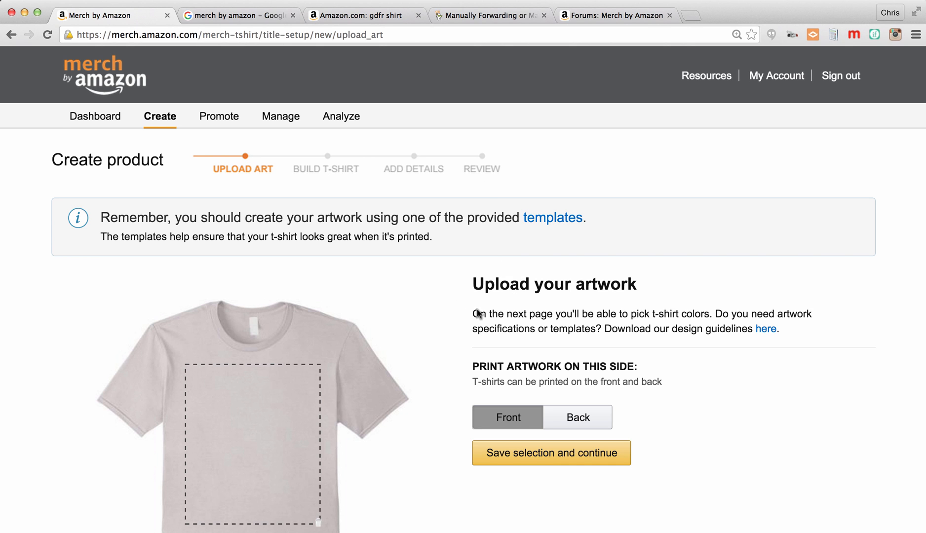
mouse_move(452, 171)
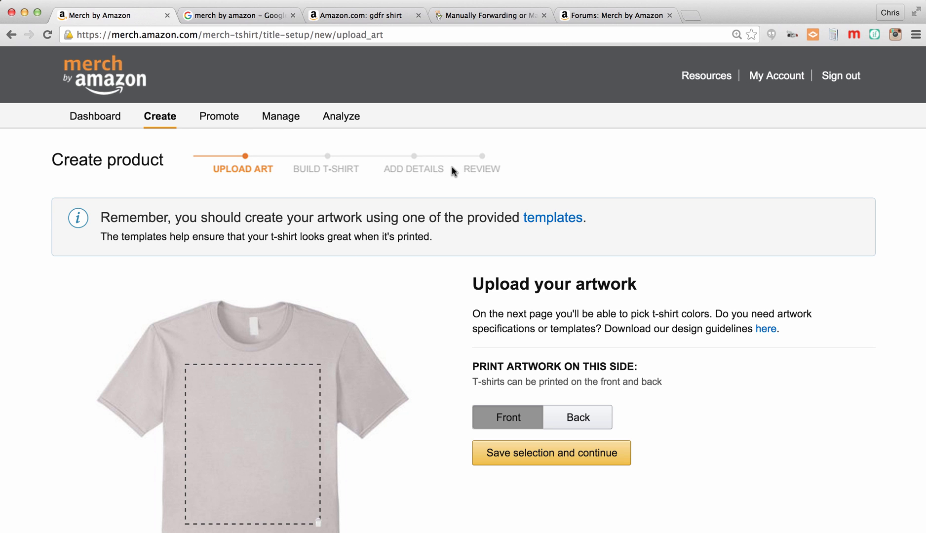
Go to the Create product page at the artwork upload step with the front side chosen
click(219, 116)
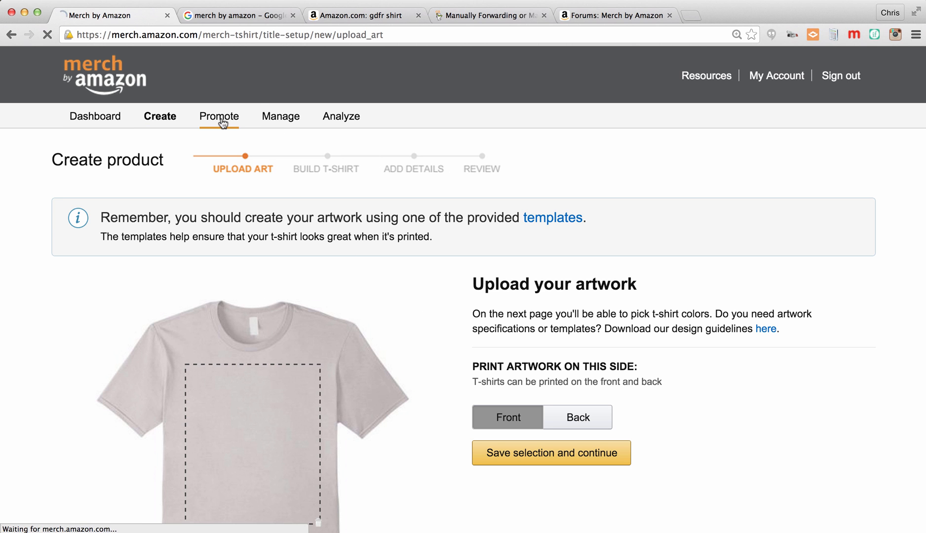
Go to the Promote page listing 14 live products available for promotion
click(218, 115)
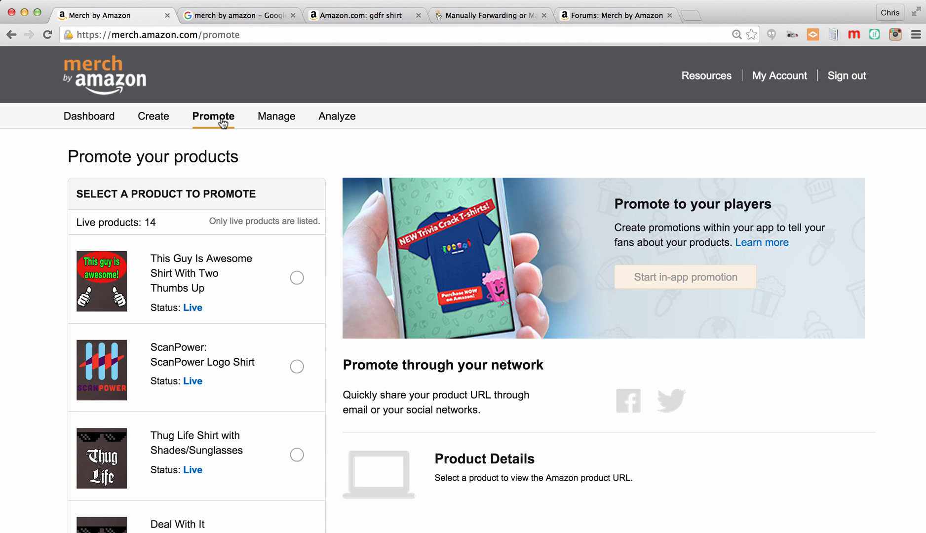
mouse_move(249, 135)
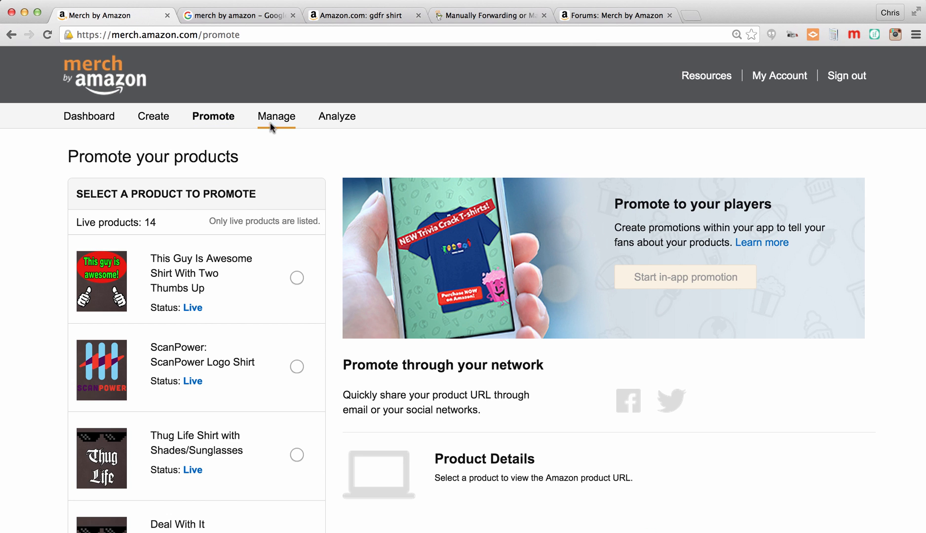
Show the Manage Products list and the first shirt's Edit and Create Promotion actions
click(274, 115)
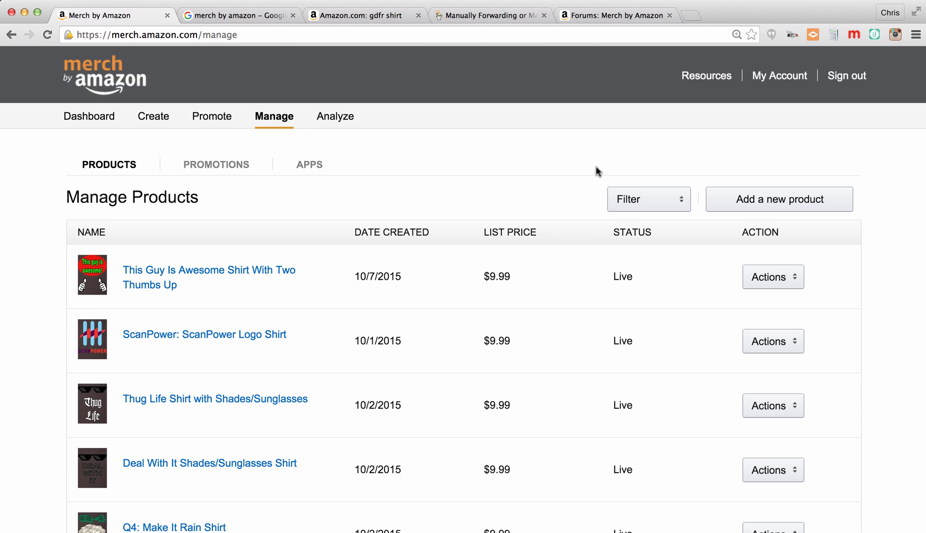
click(772, 276)
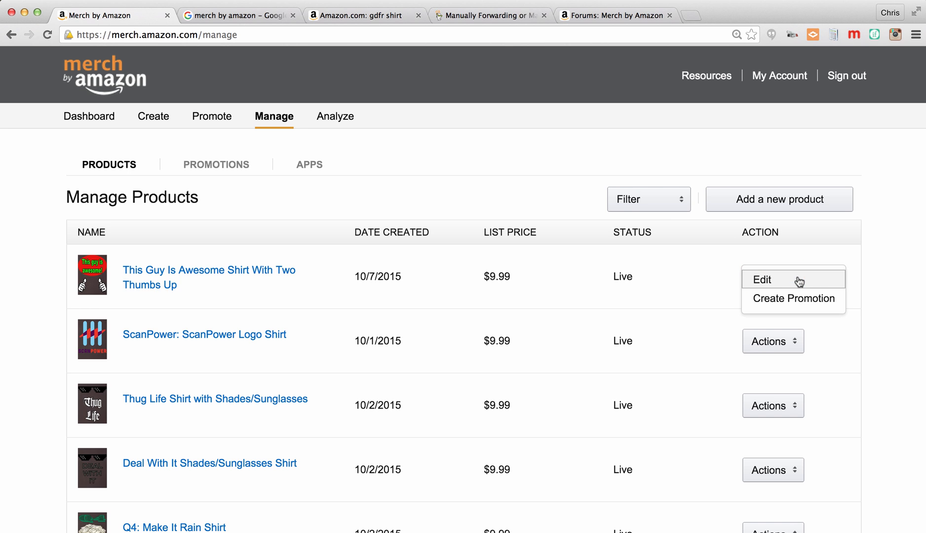
mouse_move(770, 284)
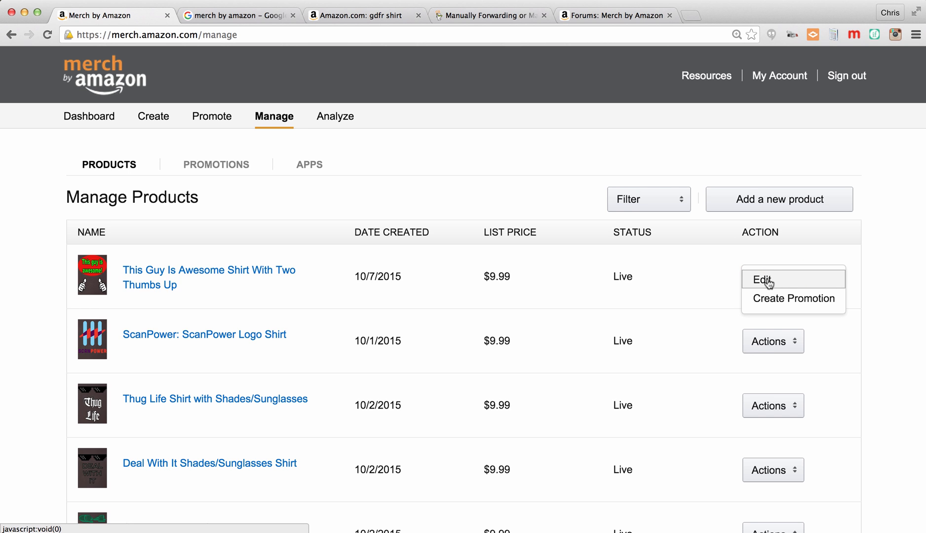
mouse_move(728, 283)
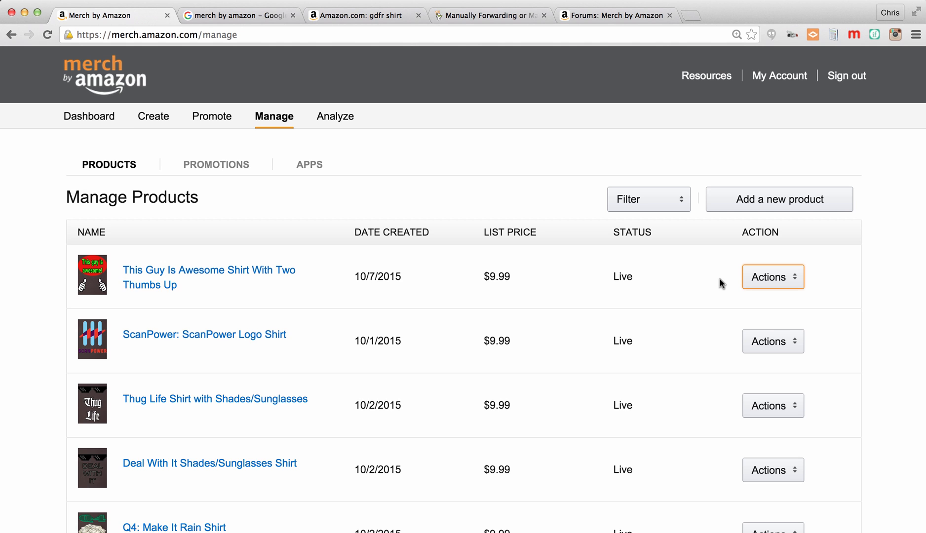
mouse_move(393, 320)
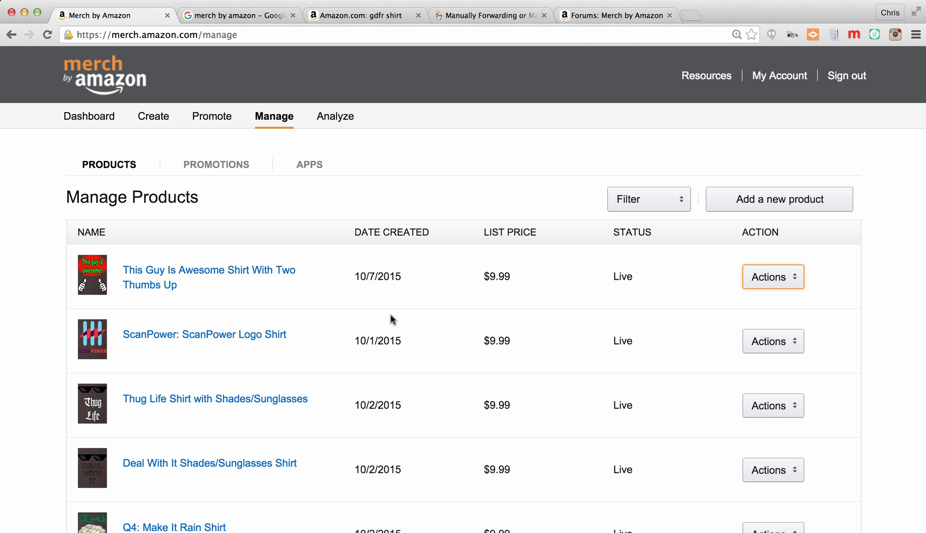
mouse_move(431, 274)
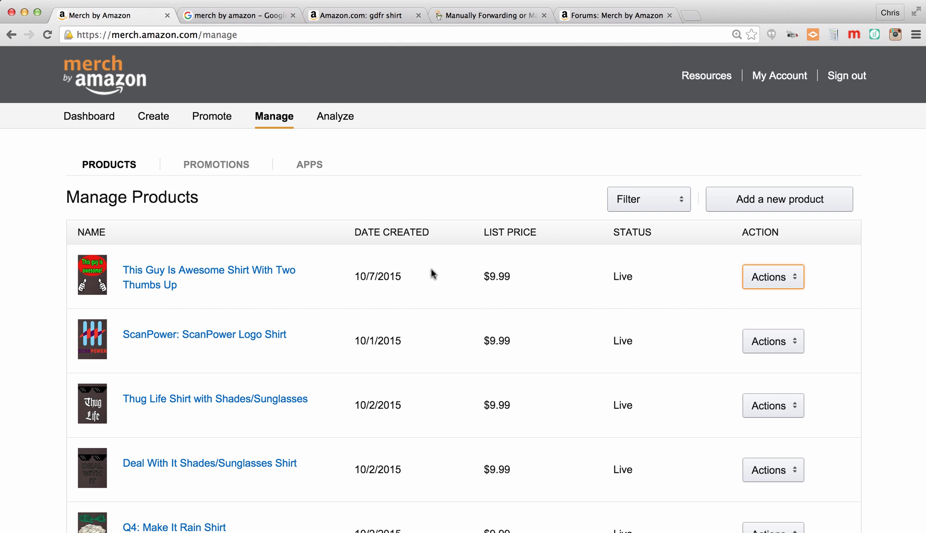
Go to the Analyze page and set the From date of the range to 10/01/2015
click(335, 116)
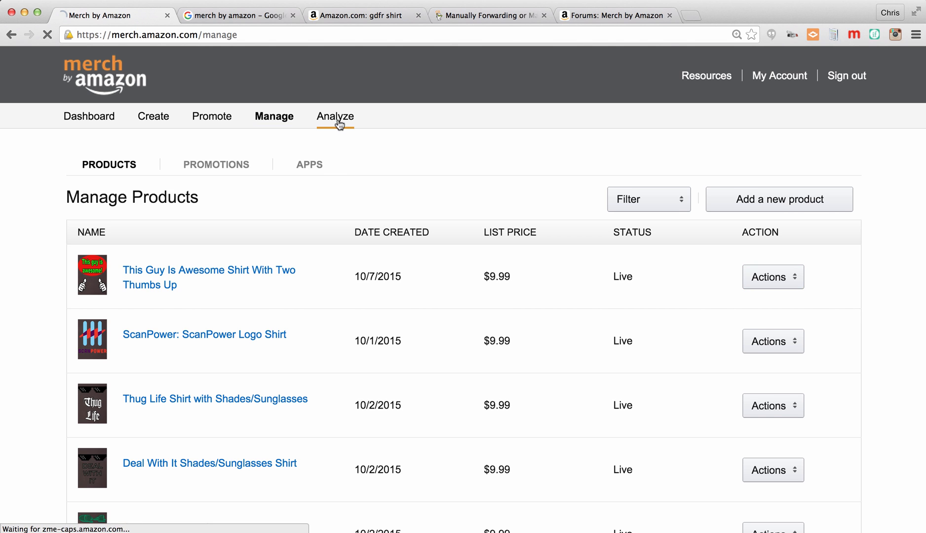
click(335, 117)
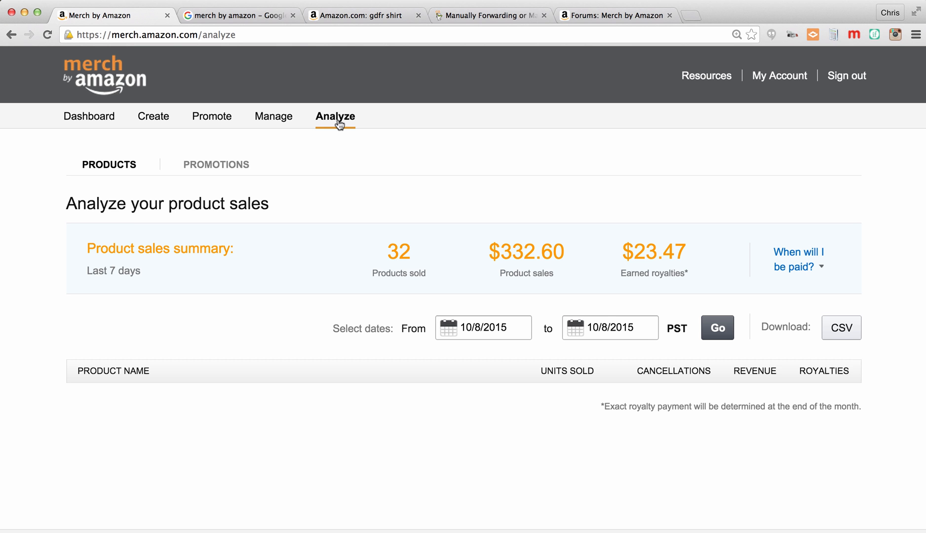
mouse_move(318, 277)
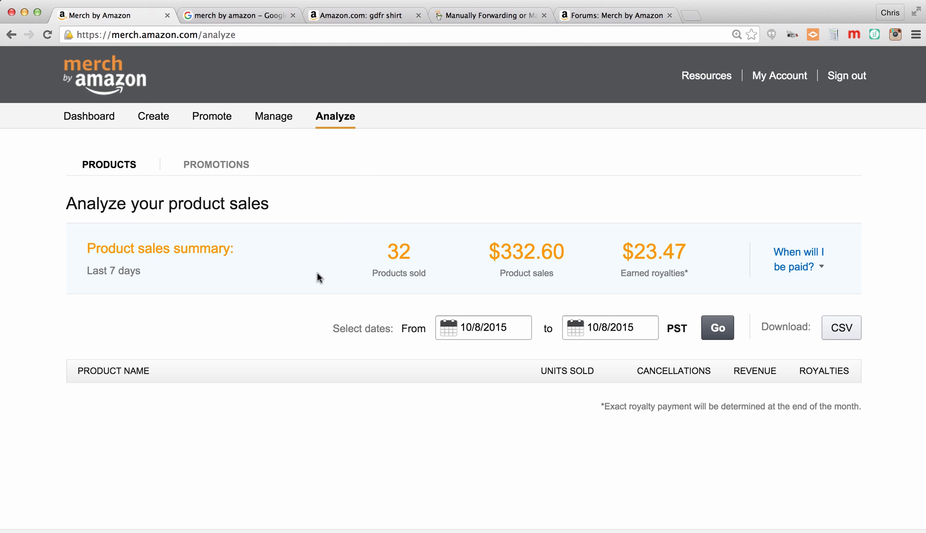
scroll(down, 3)
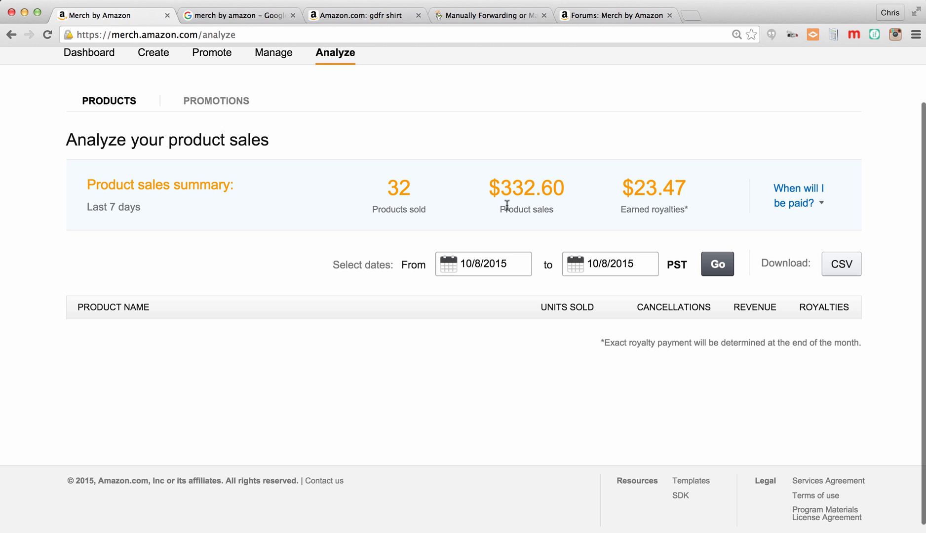
mouse_move(306, 342)
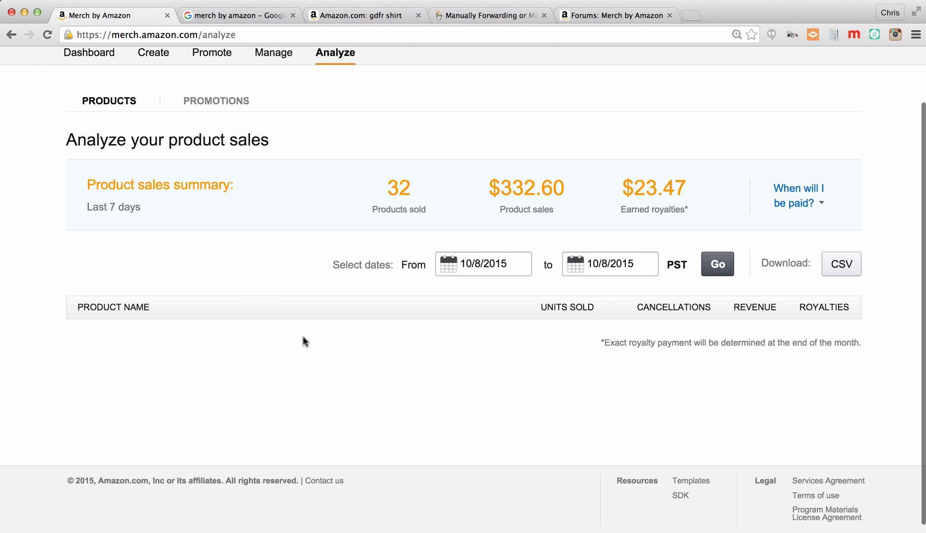
mouse_move(499, 393)
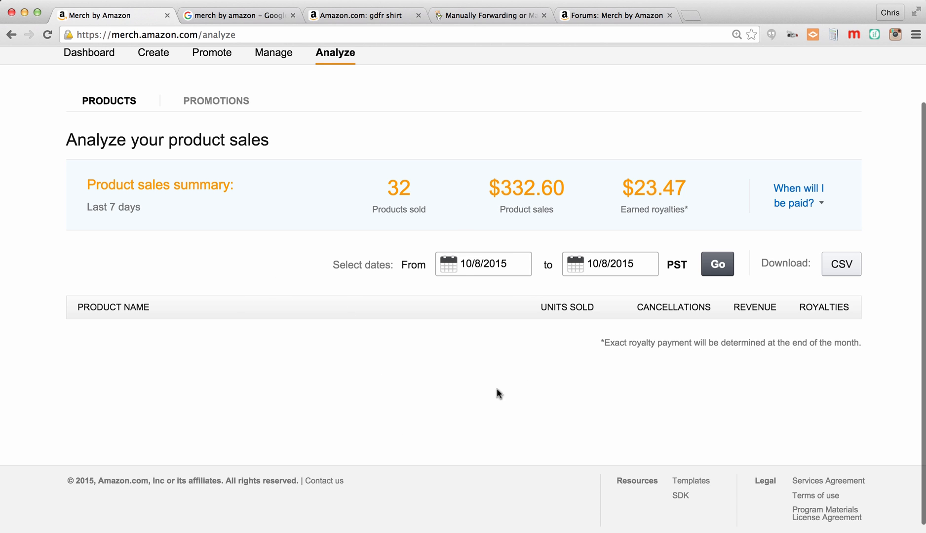
click(483, 264)
text(01)
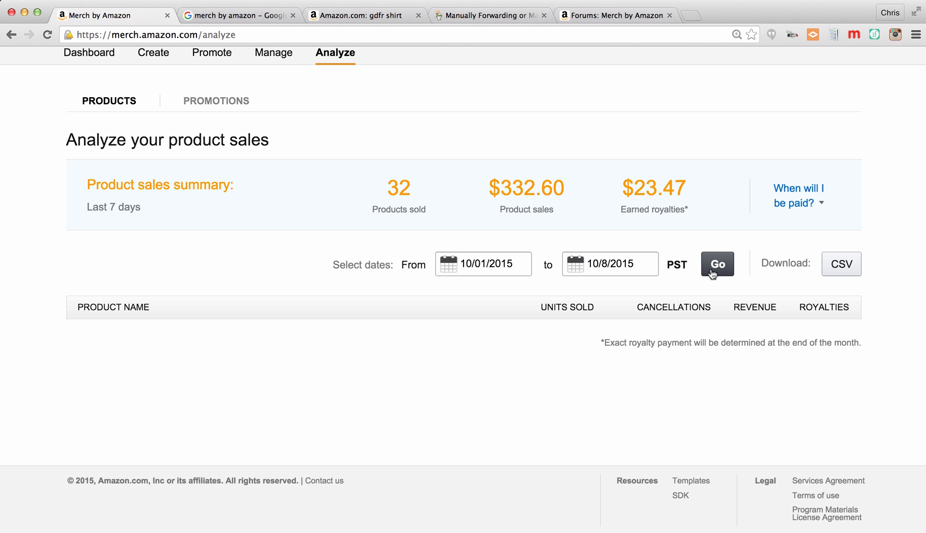
Run the sales report for 10/01/2015 to 10/8/2015 listing nine shirts' units, revenue and royalties
click(717, 264)
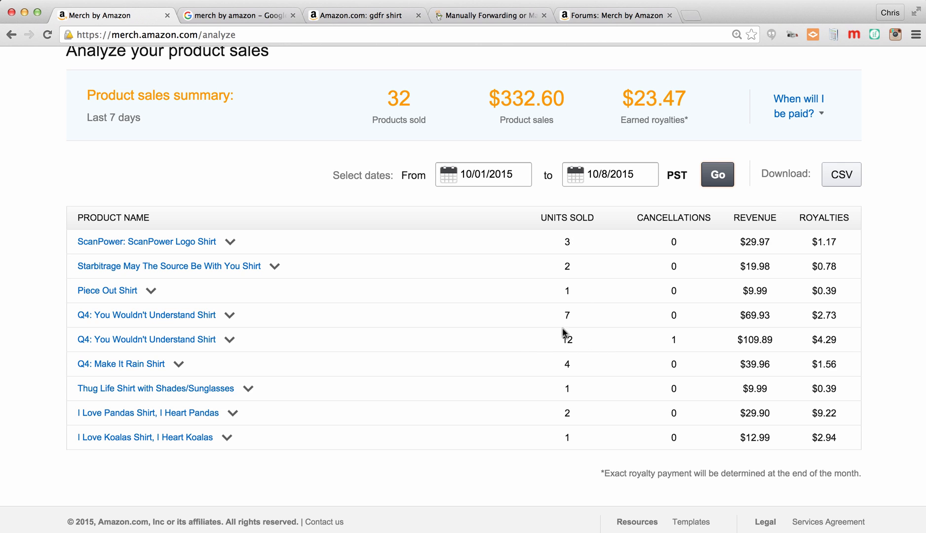
mouse_move(574, 349)
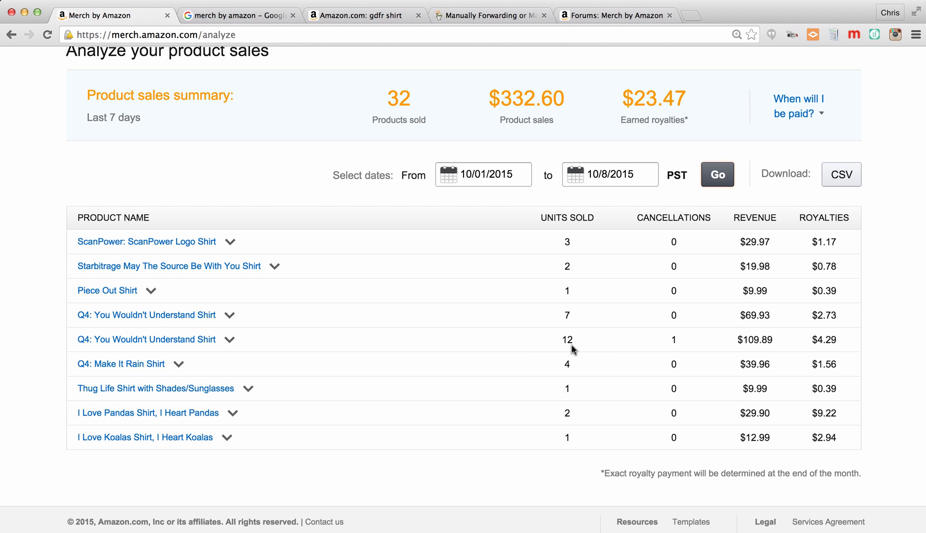
mouse_move(599, 353)
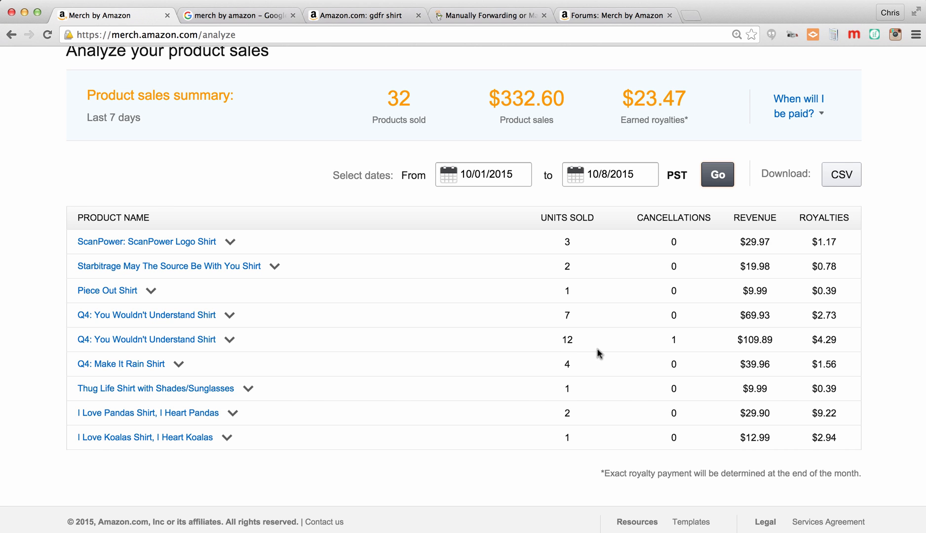
mouse_move(771, 340)
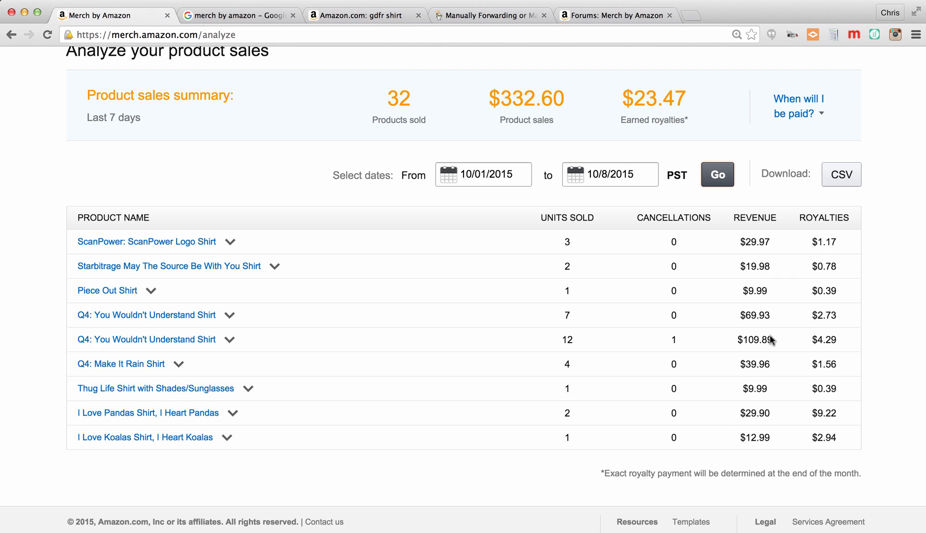
mouse_move(826, 343)
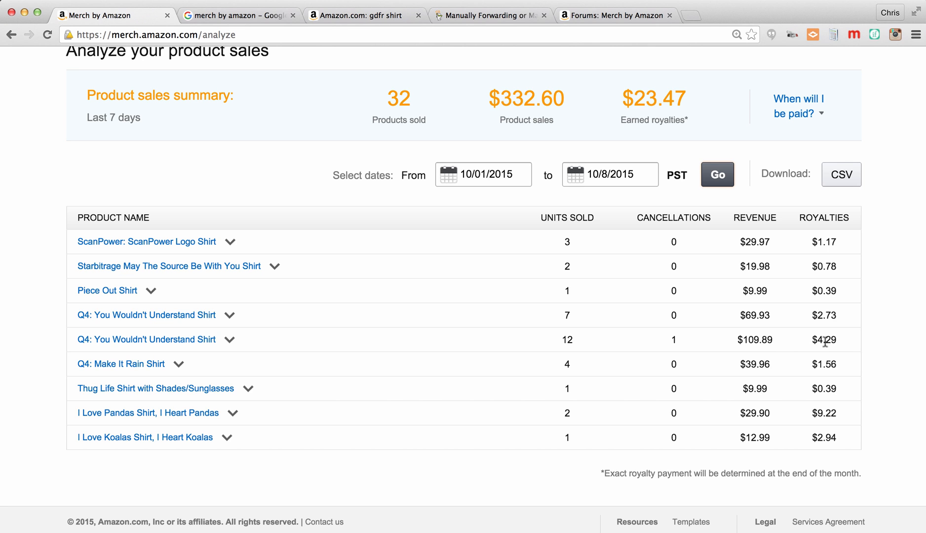
mouse_move(634, 446)
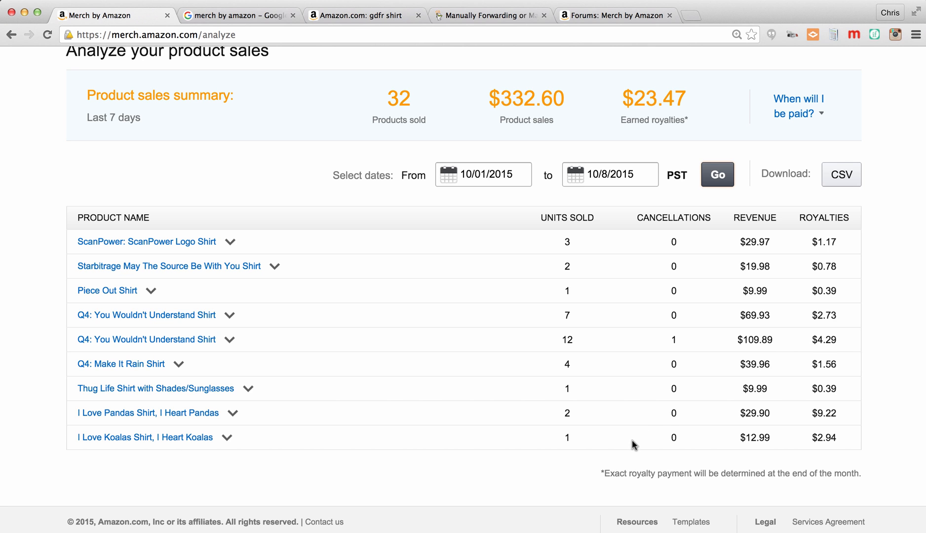
mouse_move(526, 417)
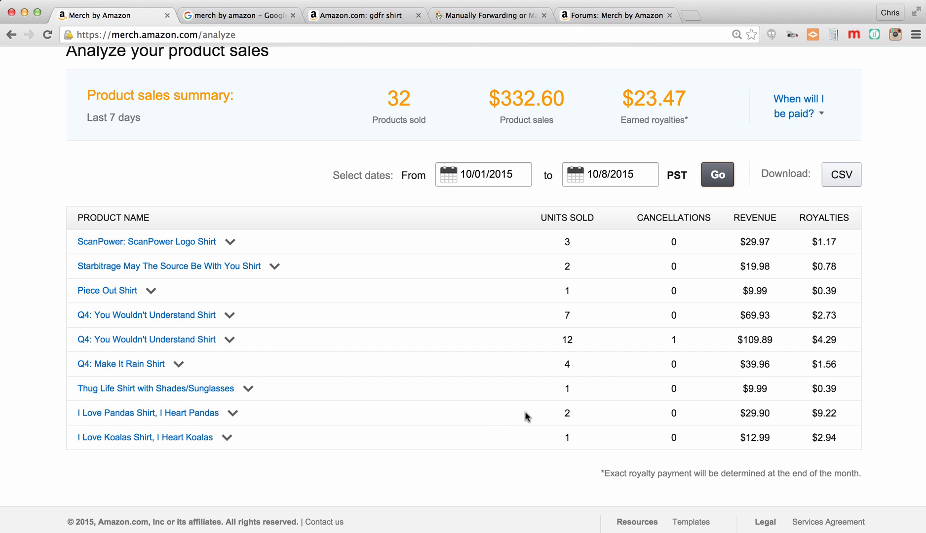
mouse_move(296, 409)
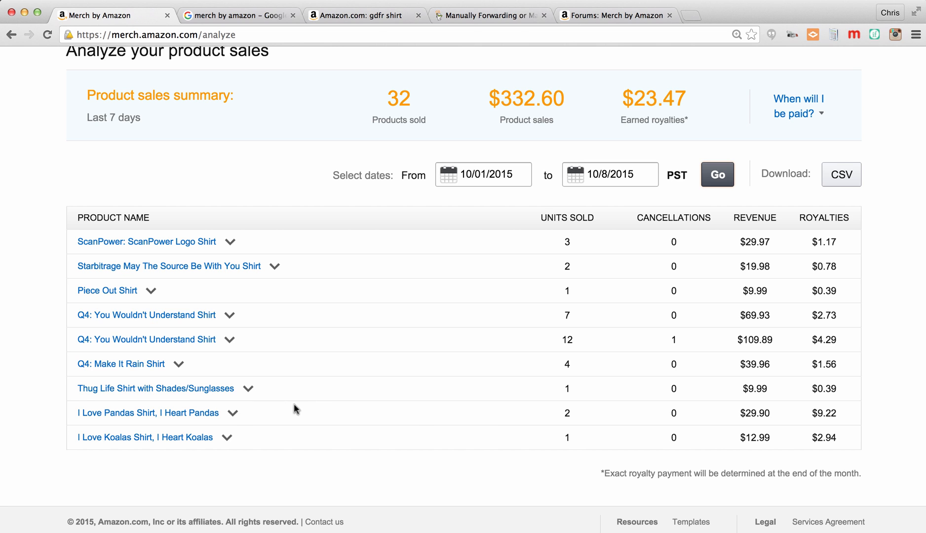
mouse_move(554, 423)
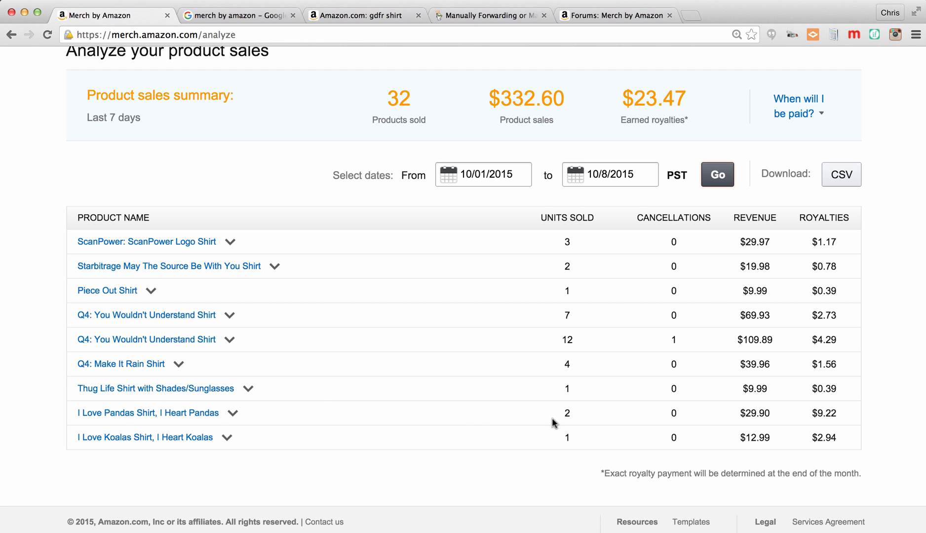
mouse_move(847, 420)
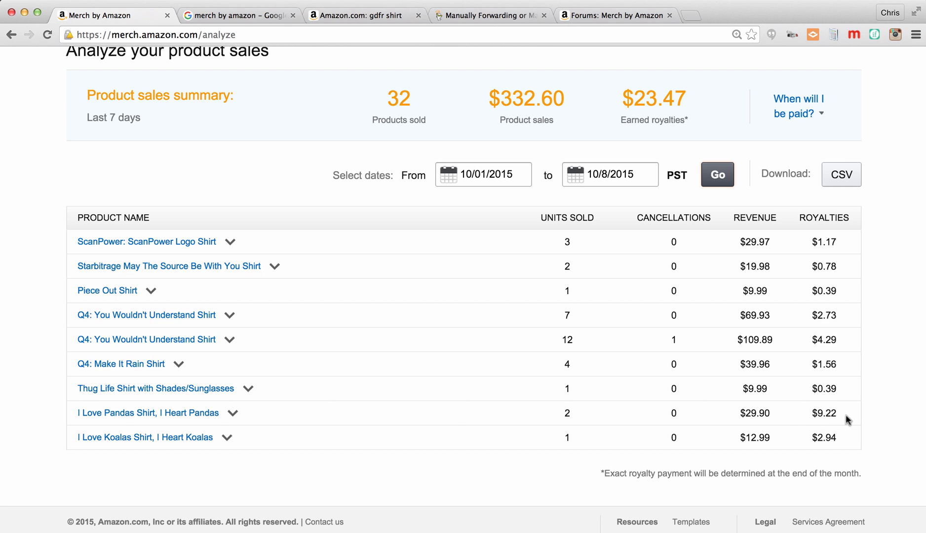
mouse_move(807, 421)
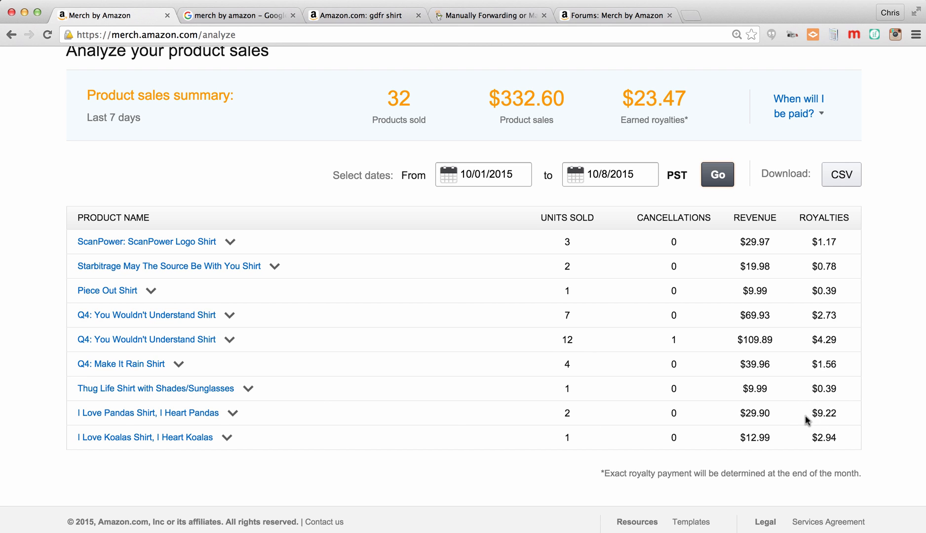
mouse_move(582, 350)
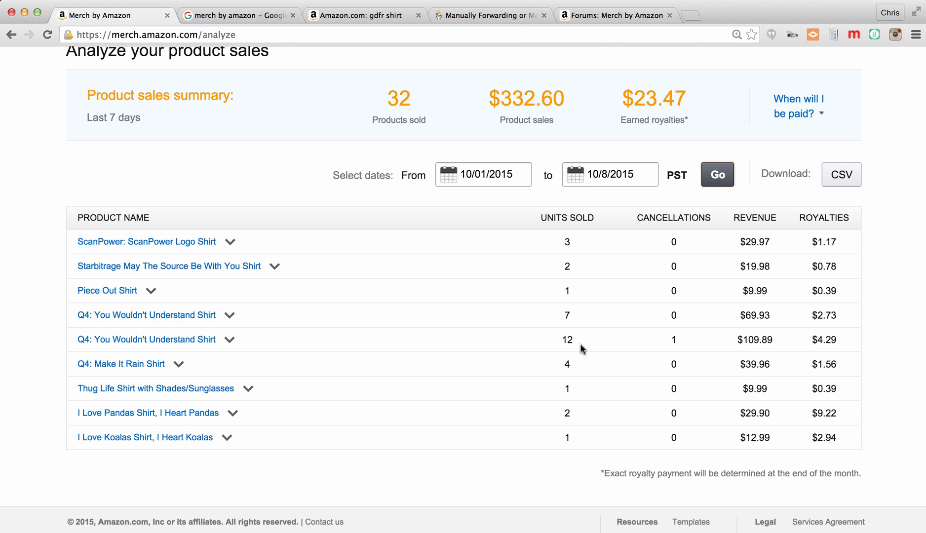
mouse_move(693, 355)
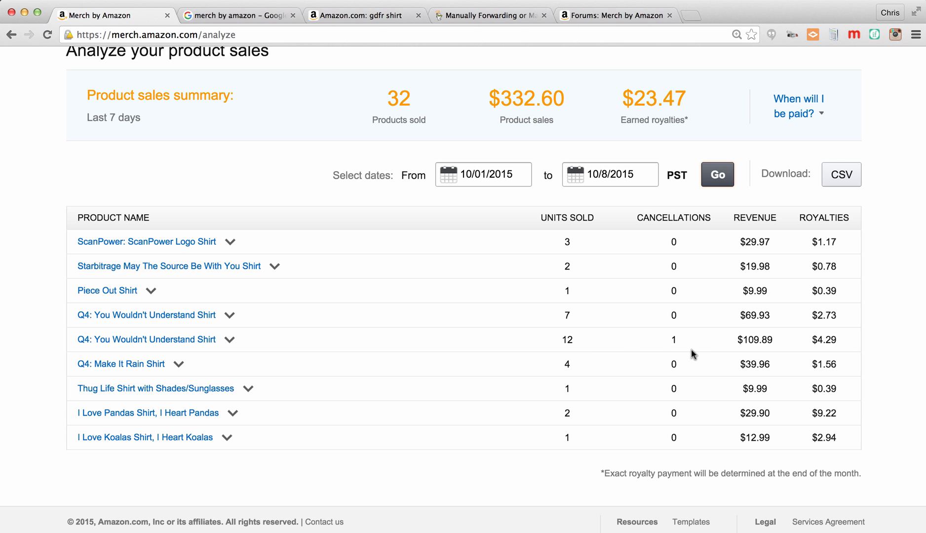
mouse_move(509, 318)
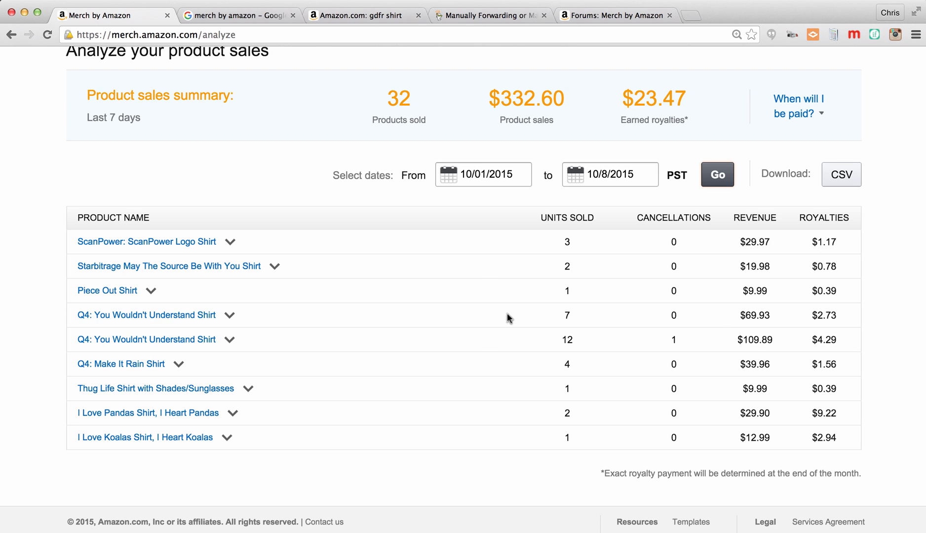
mouse_move(466, 359)
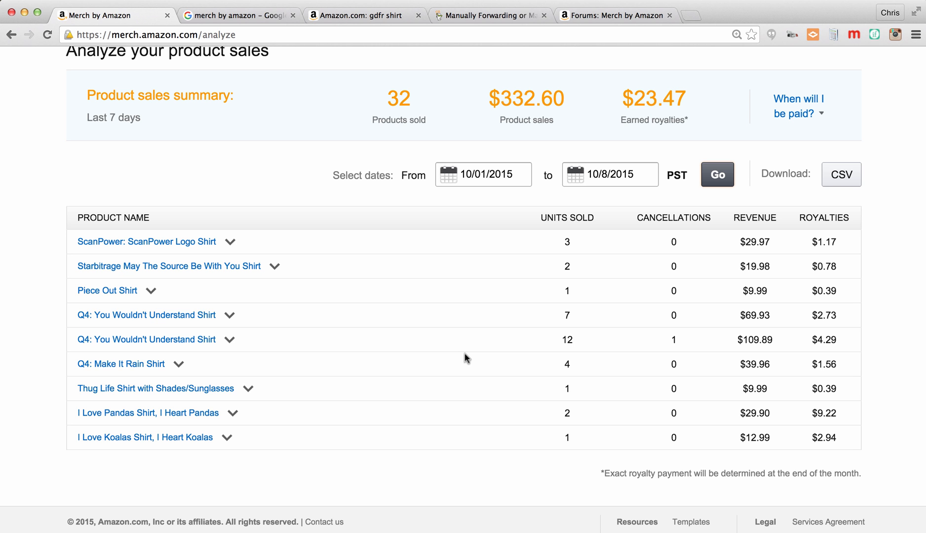
scroll(up, 3)
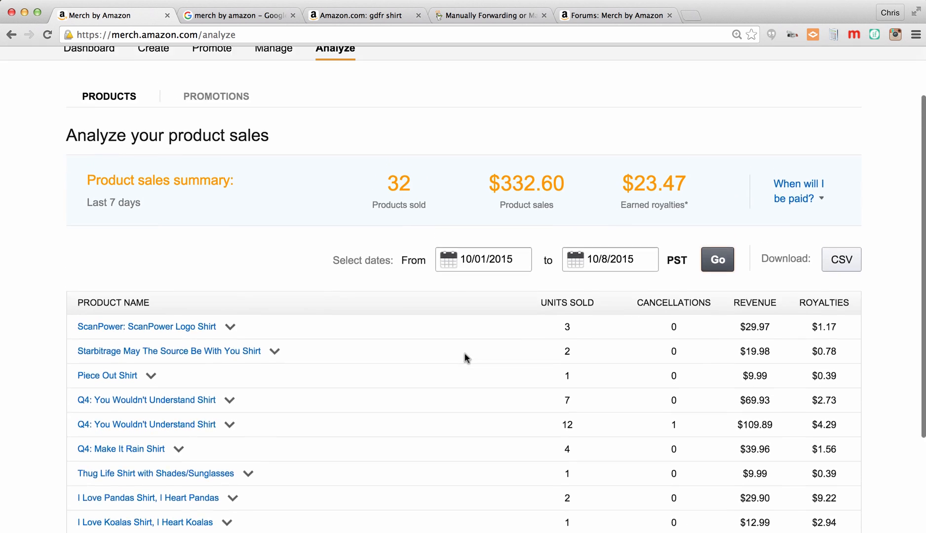
scroll(up, 3)
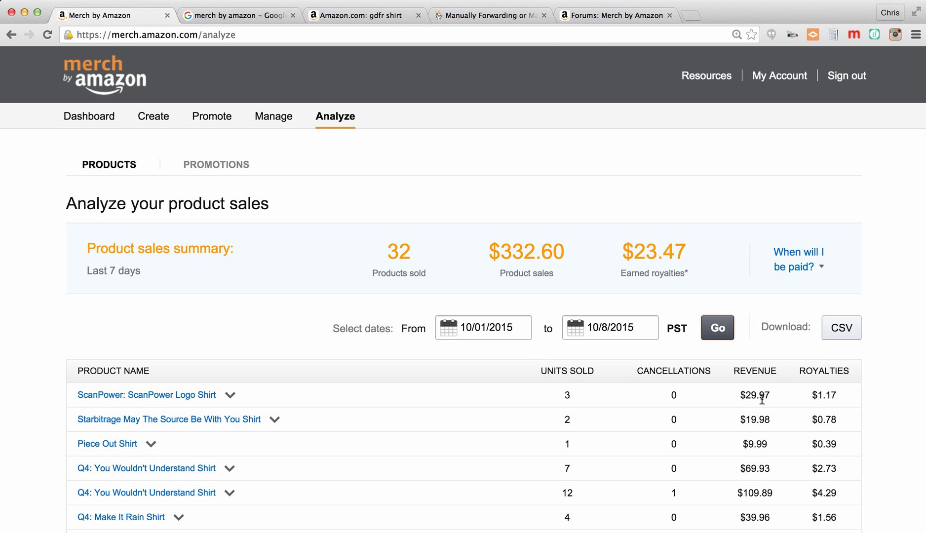
mouse_move(727, 423)
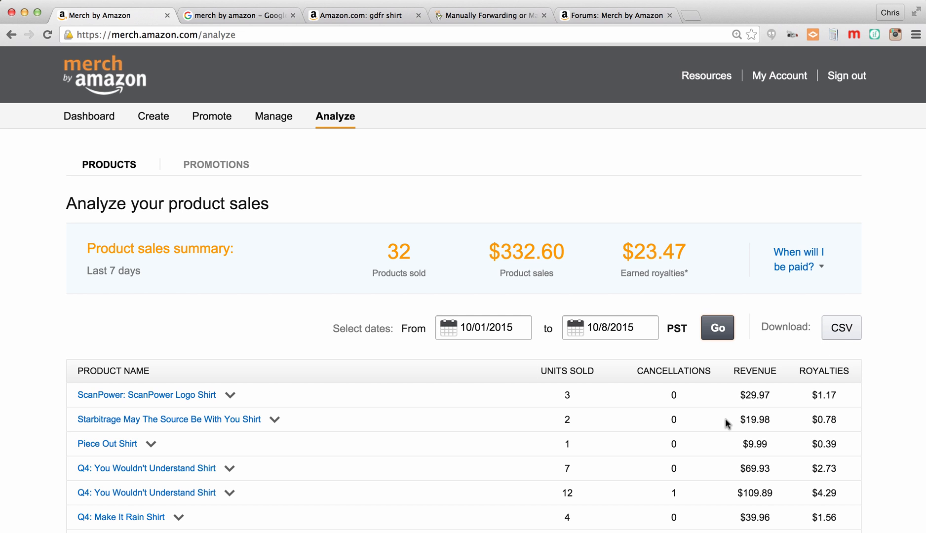
mouse_move(203, 156)
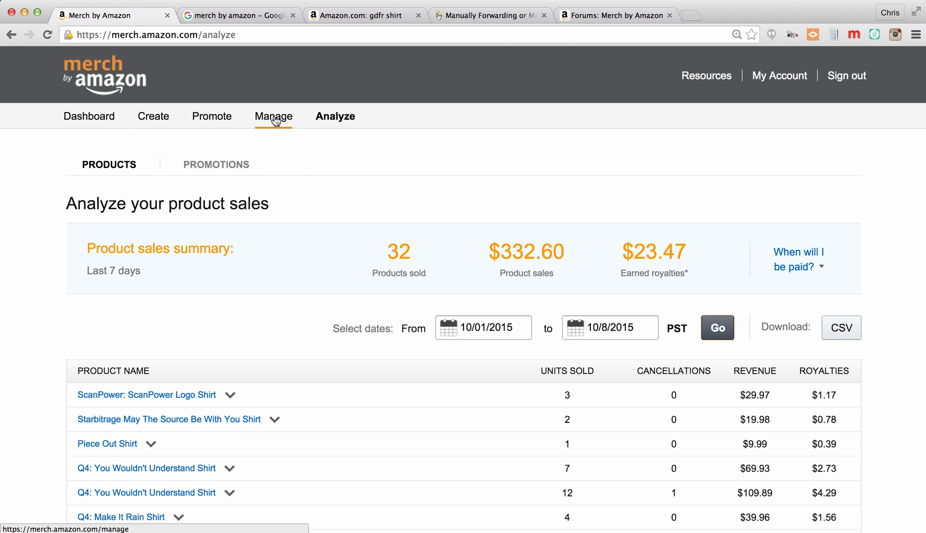
mouse_move(659, 138)
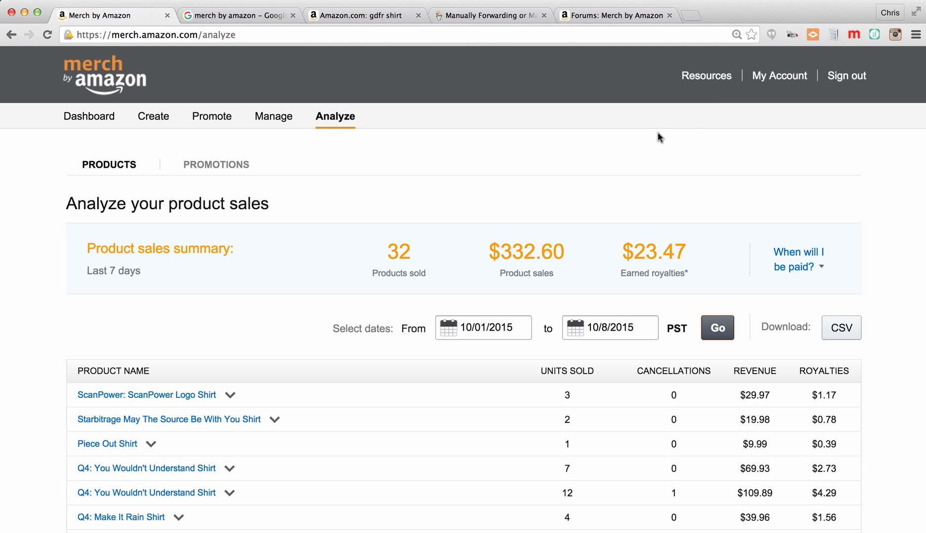
Show the Resources overview with links to best practices, royalty calculation and content policy
click(706, 76)
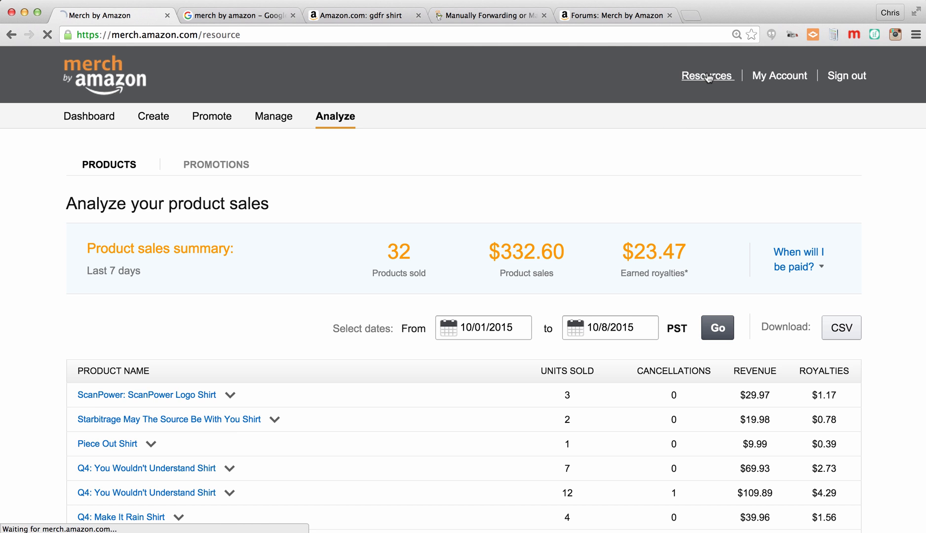
click(706, 76)
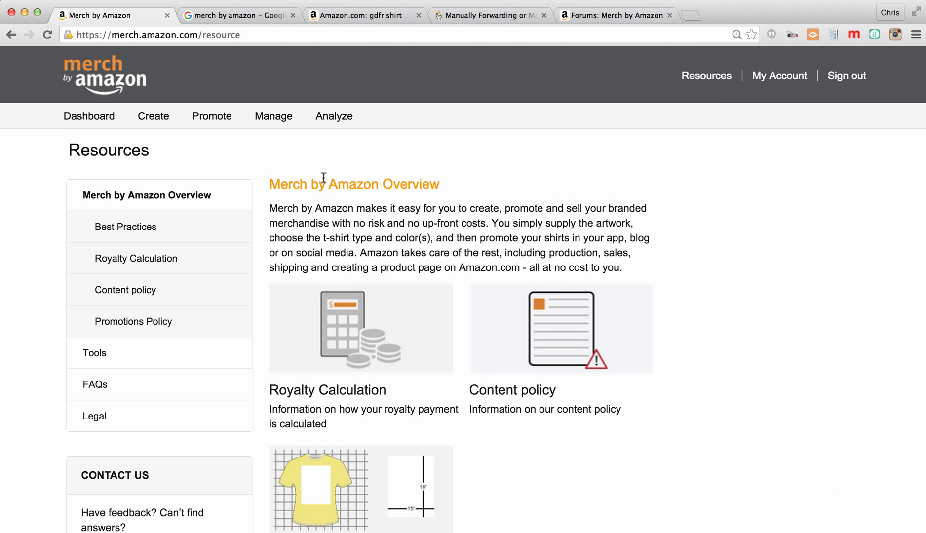
scroll(down, 3)
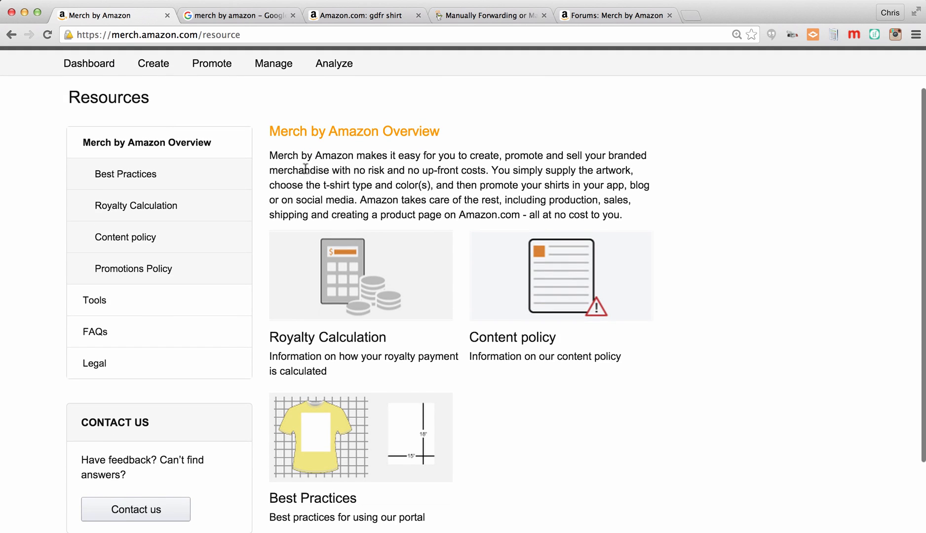
mouse_move(198, 206)
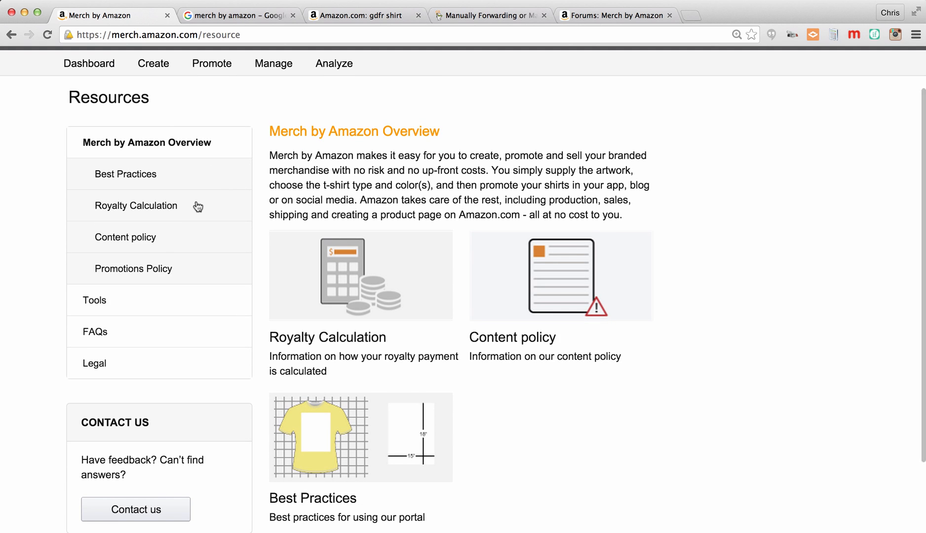
mouse_move(183, 257)
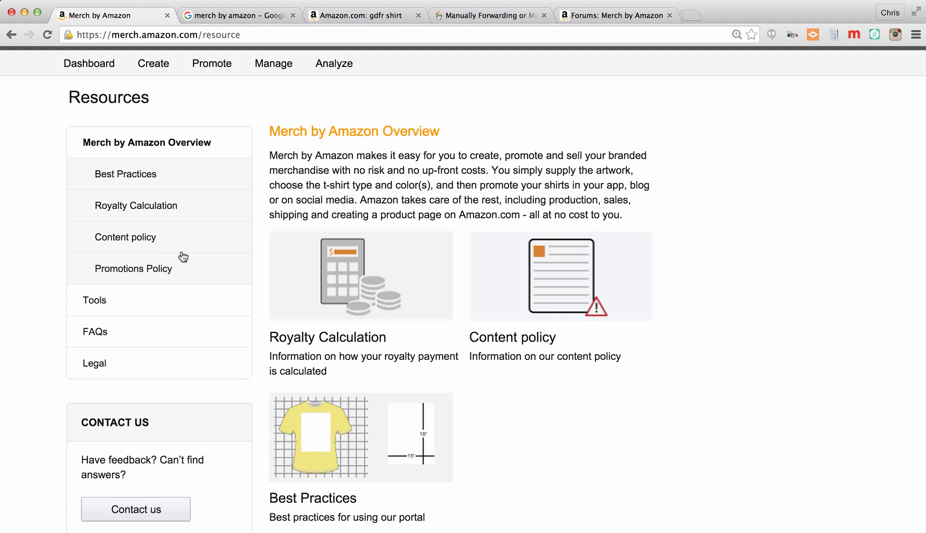
scroll(up, 3)
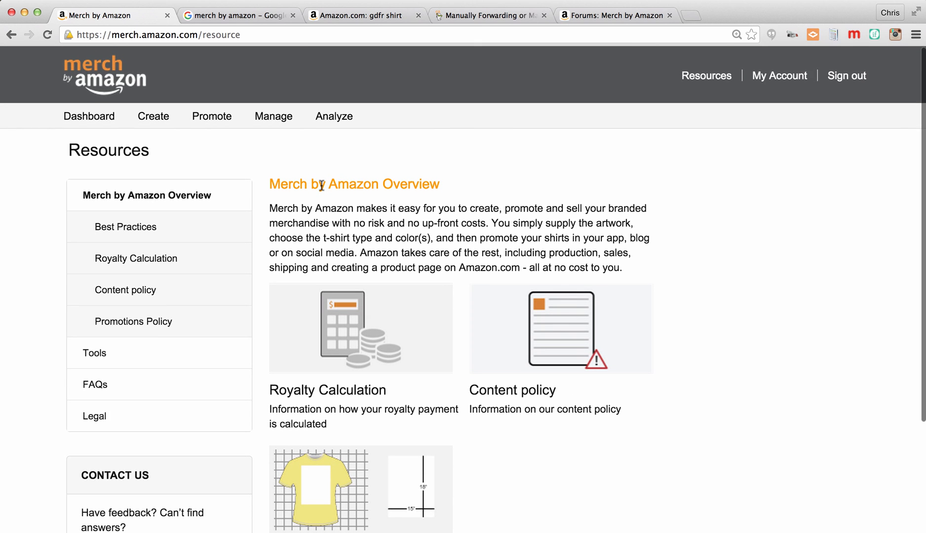